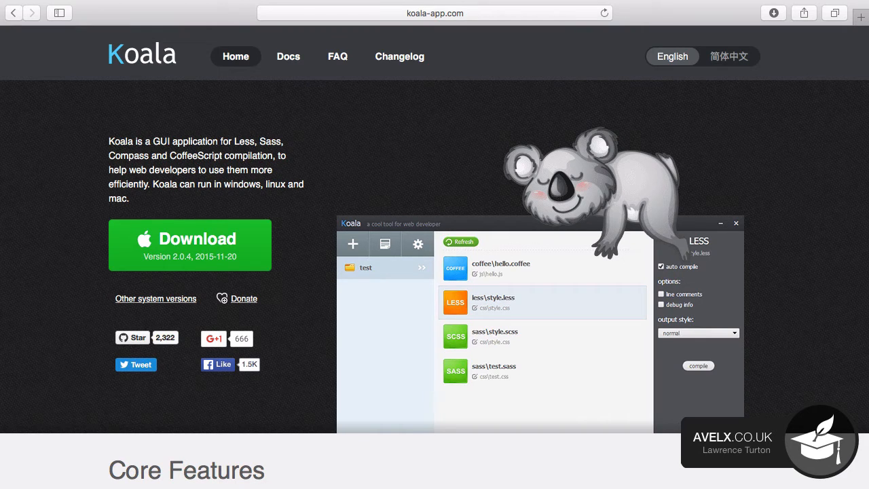
Download the Koala for Mac zip from Google Drive, accepting the virus-scan warning.
{"action": "left_click", "coordinate": [190, 245]}
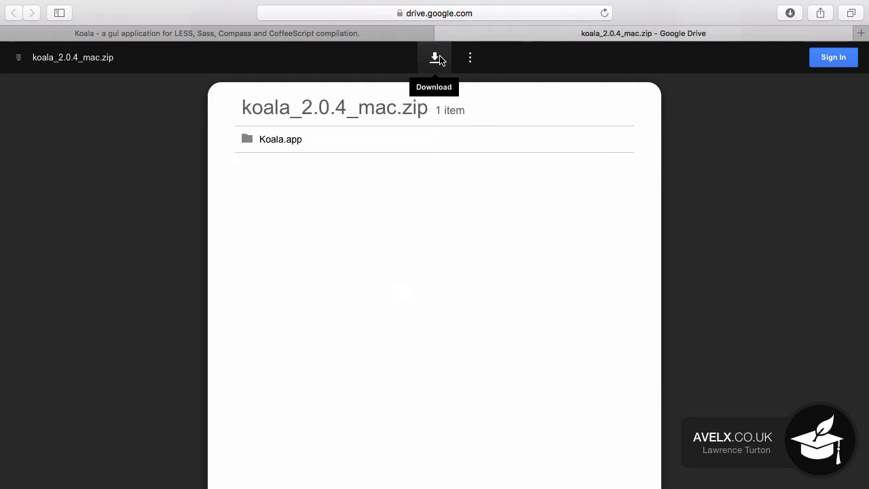
{"action": "mouse_move", "coordinate": [434, 57]}
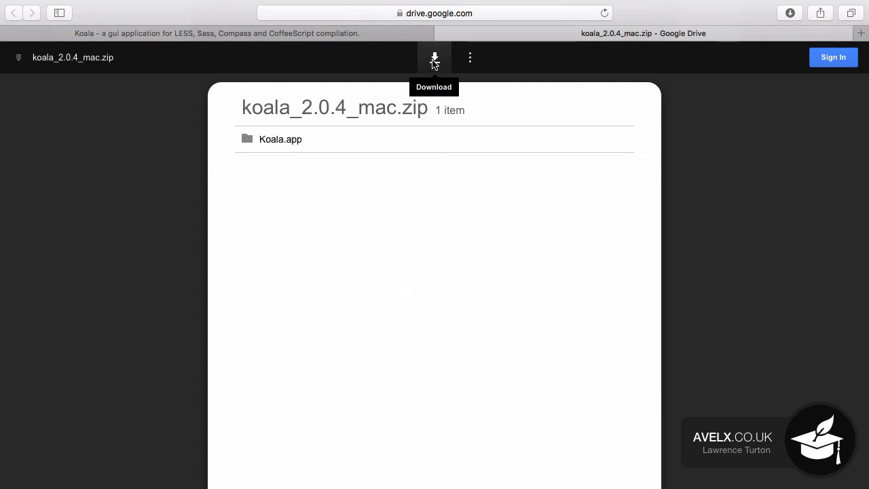
{"action": "left_click", "coordinate": [435, 57]}
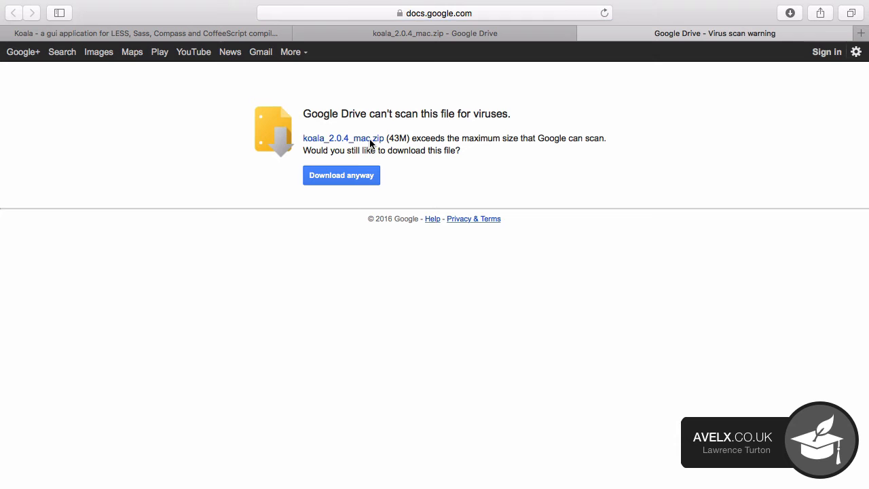
{"action": "left_click", "coordinate": [341, 175]}
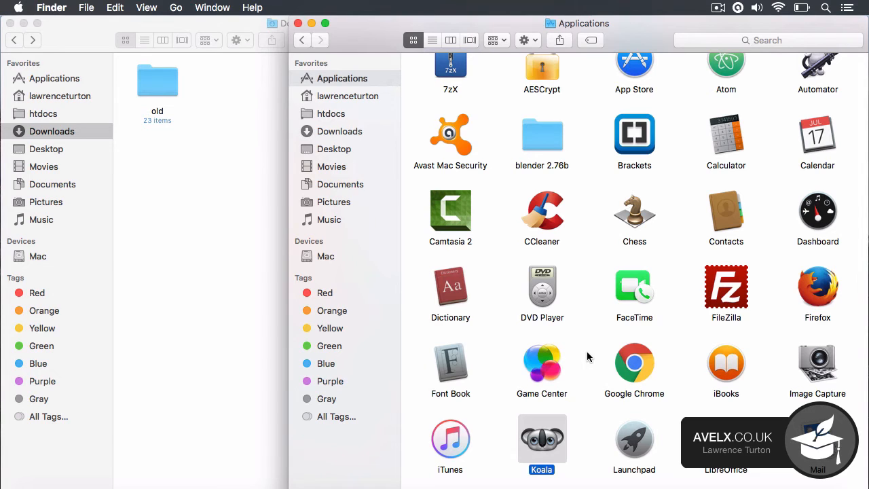
{"action": "mouse_move", "coordinate": [543, 434]}
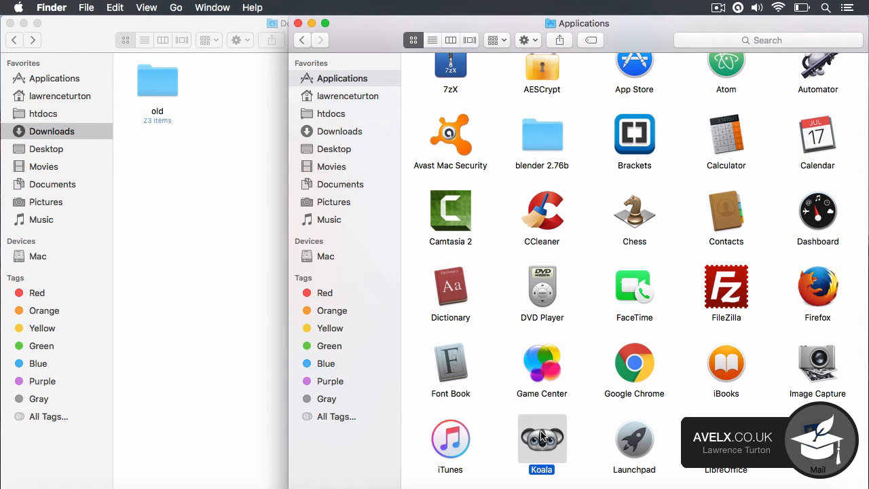
Allow Koala past the unidentified-developer block via right-click Open and launch it from Applications.
{"action": "double_click", "coordinate": [540, 437]}
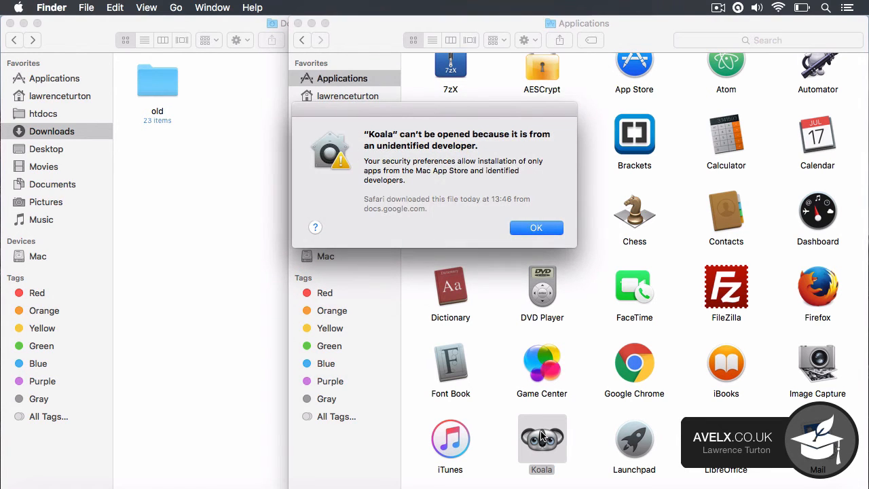
{"action": "left_click", "coordinate": [535, 228]}
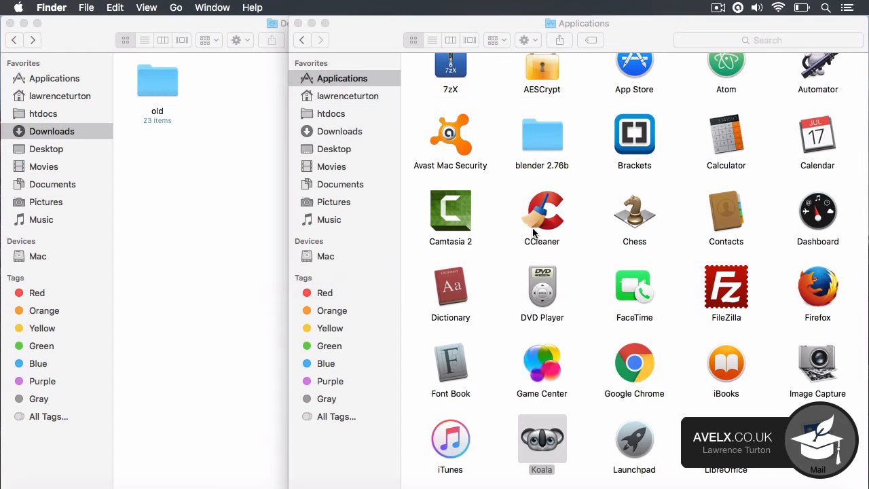
{"action": "left_click", "coordinate": [541, 437]}
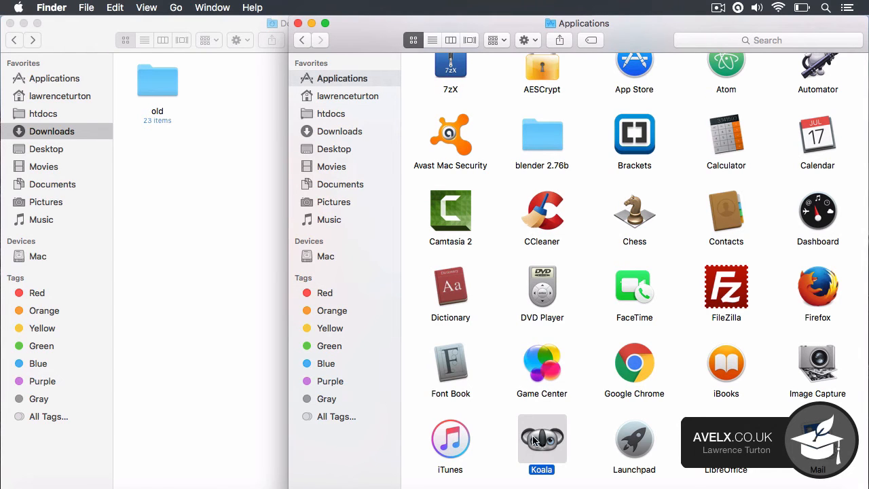
{"action": "right_click", "coordinate": [540, 440]}
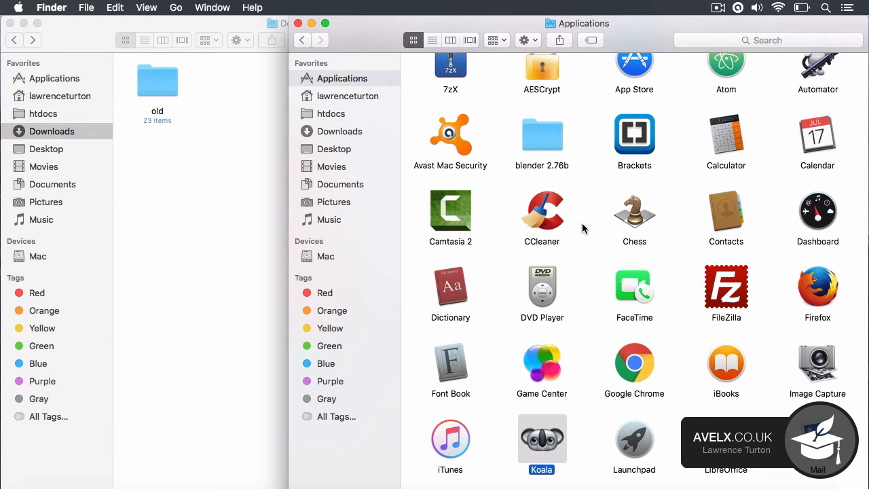
{"action": "double_click", "coordinate": [540, 437]}
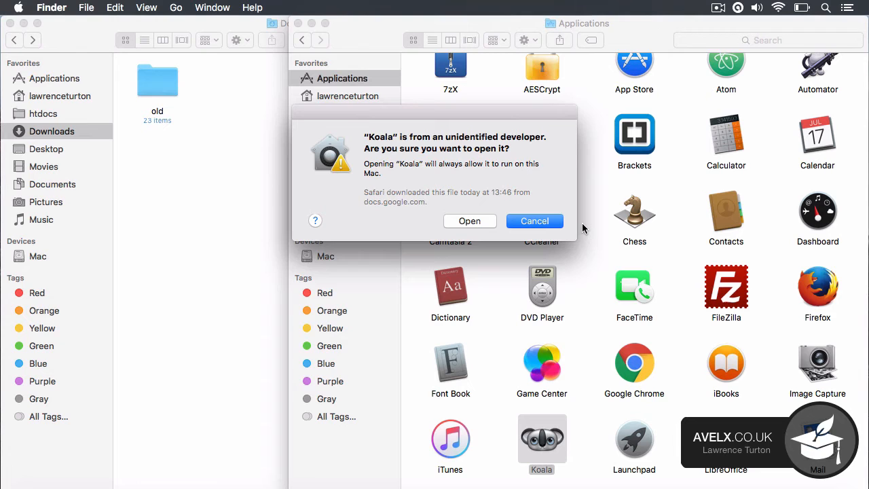
{"action": "mouse_move", "coordinate": [485, 234]}
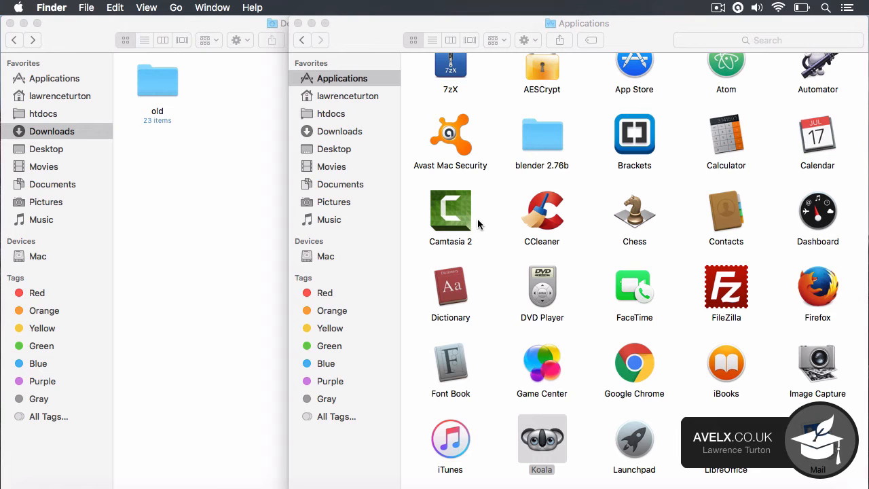
{"action": "double_click", "coordinate": [541, 437]}
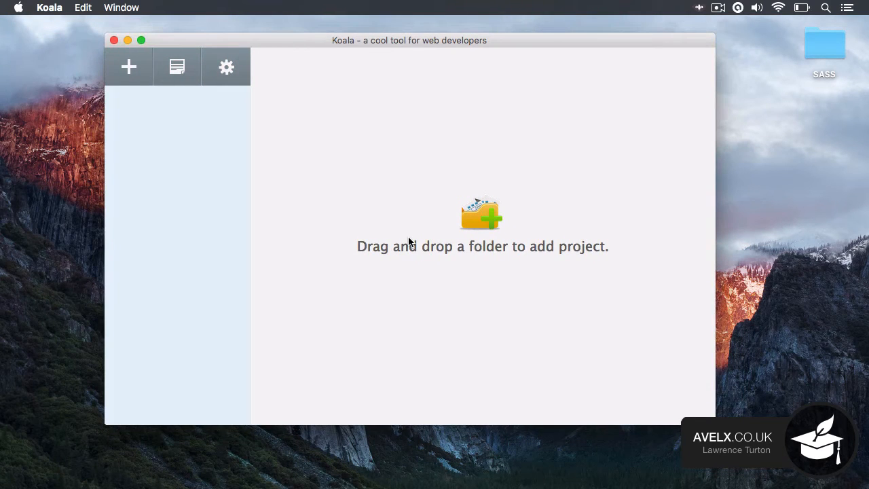
{"action": "mouse_move", "coordinate": [554, 256]}
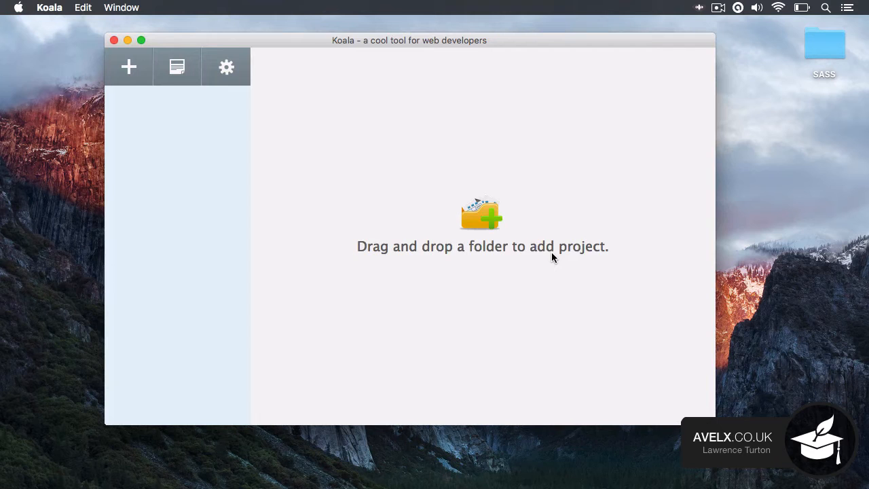
Drag the desktop SASS folder containing Example.scss into Koala as a new project.
{"action": "left_click", "coordinate": [823, 42]}
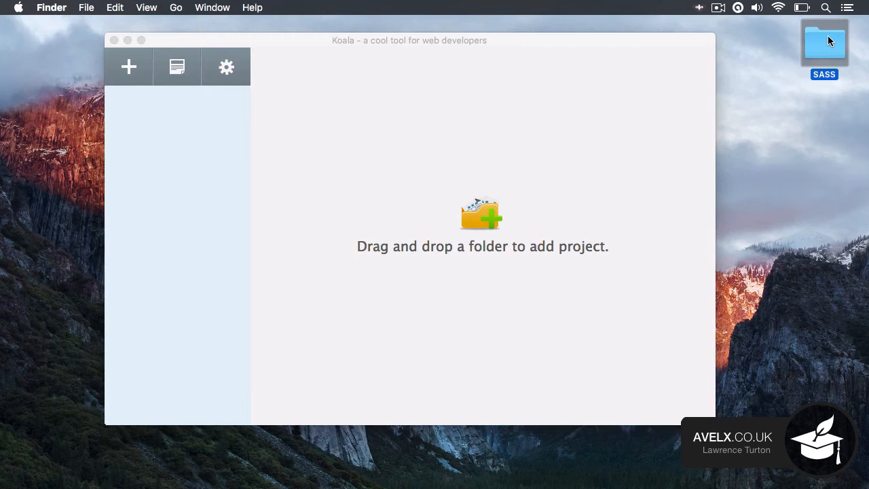
{"action": "double_click", "coordinate": [824, 42]}
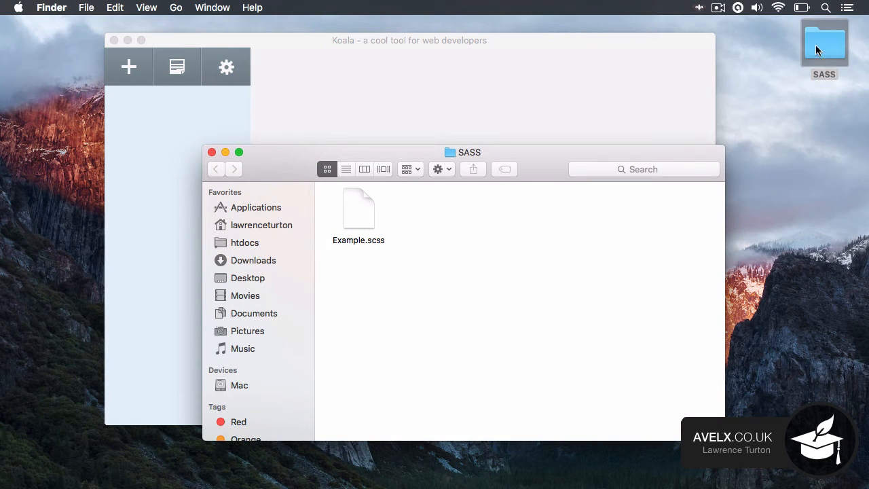
{"action": "mouse_move", "coordinate": [402, 333]}
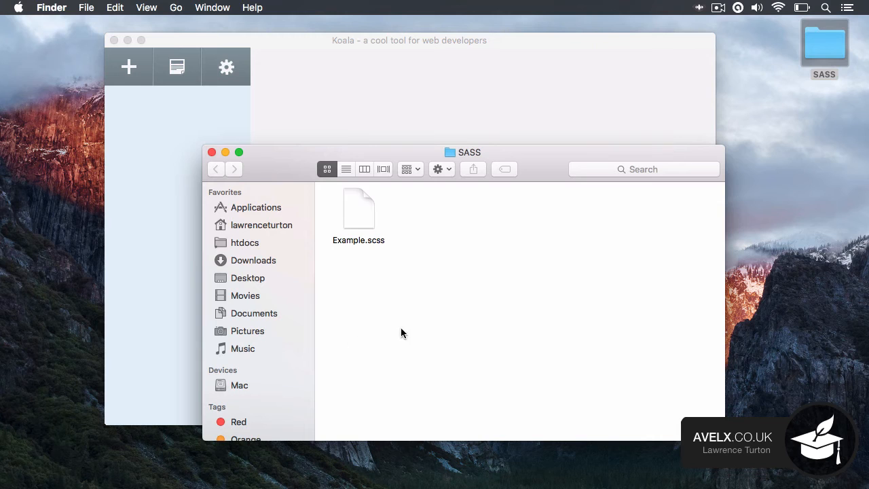
{"action": "mouse_move", "coordinate": [359, 279]}
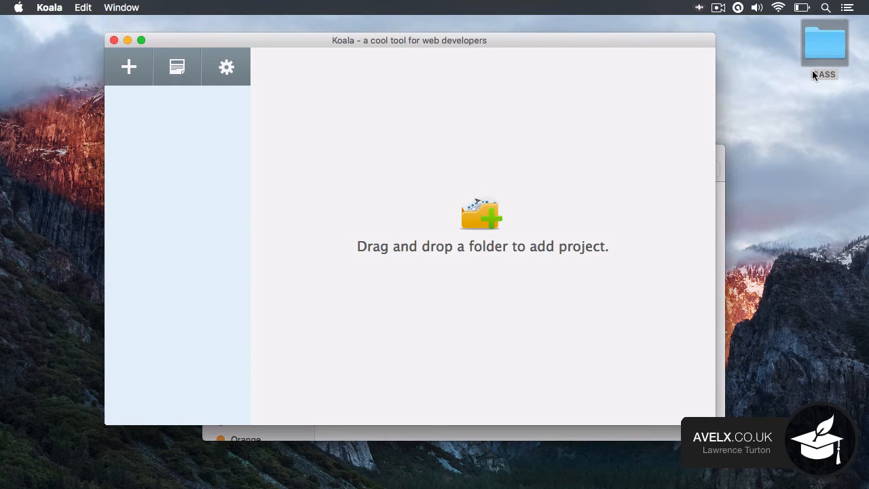
{"action": "left_click_drag", "start_coordinate": [824, 43], "coordinate": [405, 188]}
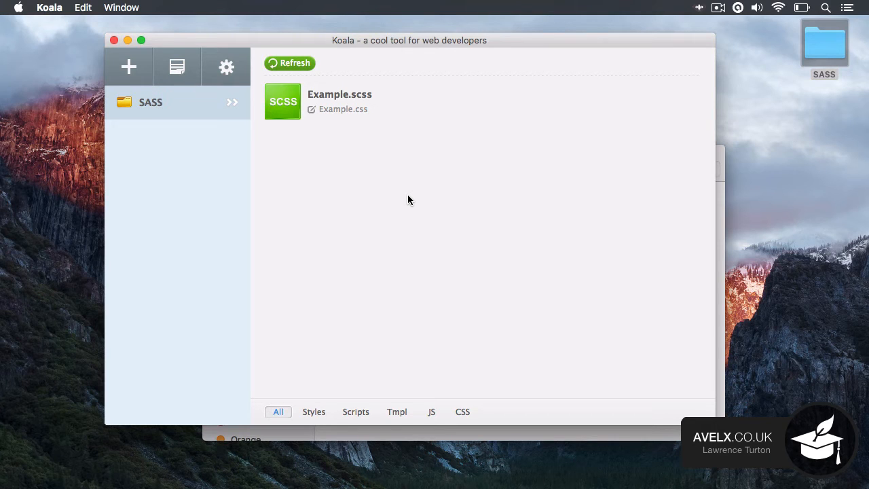
{"action": "mouse_move", "coordinate": [370, 117]}
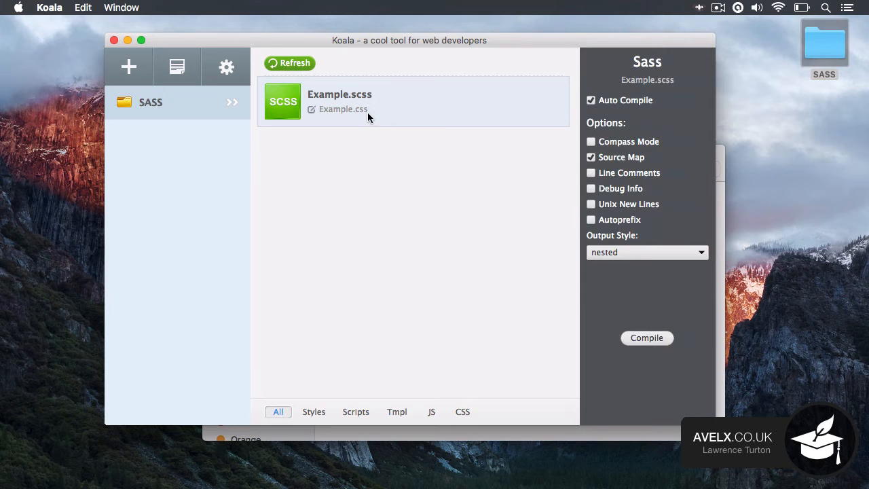
{"action": "mouse_move", "coordinate": [513, 402]}
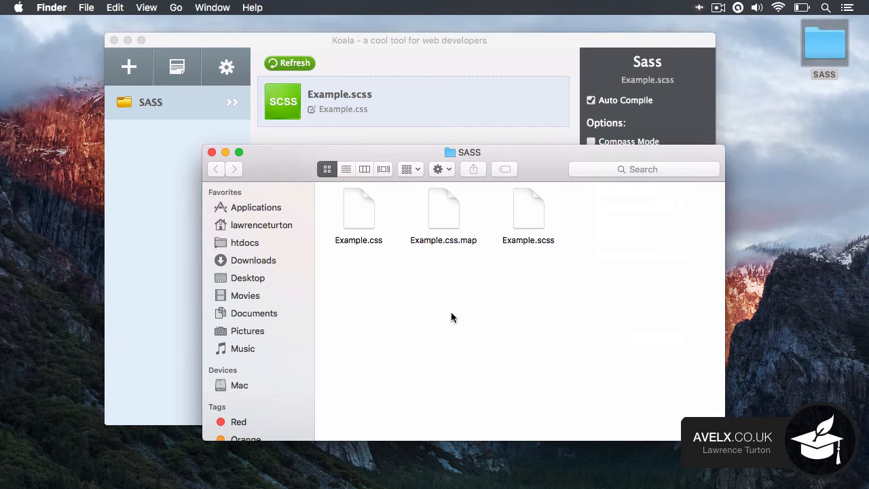
Check the generated Example.css files in Finder and refresh the Koala project list.
{"action": "left_click", "coordinate": [443, 211]}
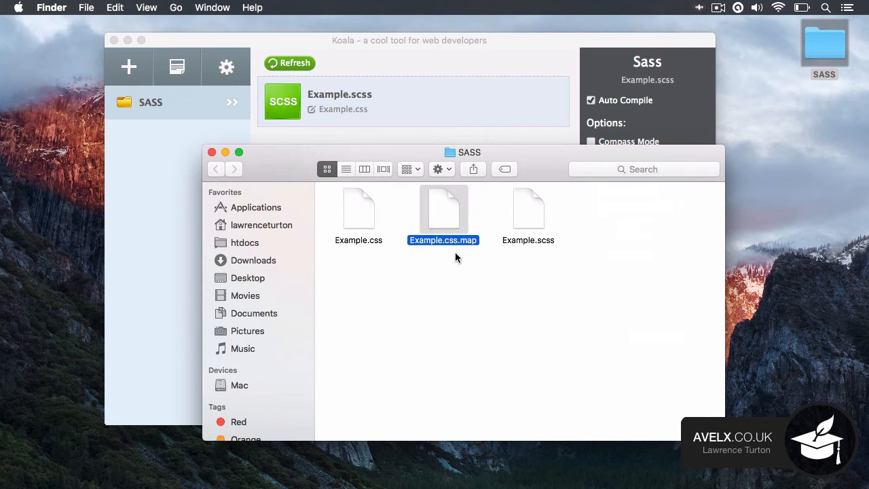
{"action": "left_click", "coordinate": [358, 209]}
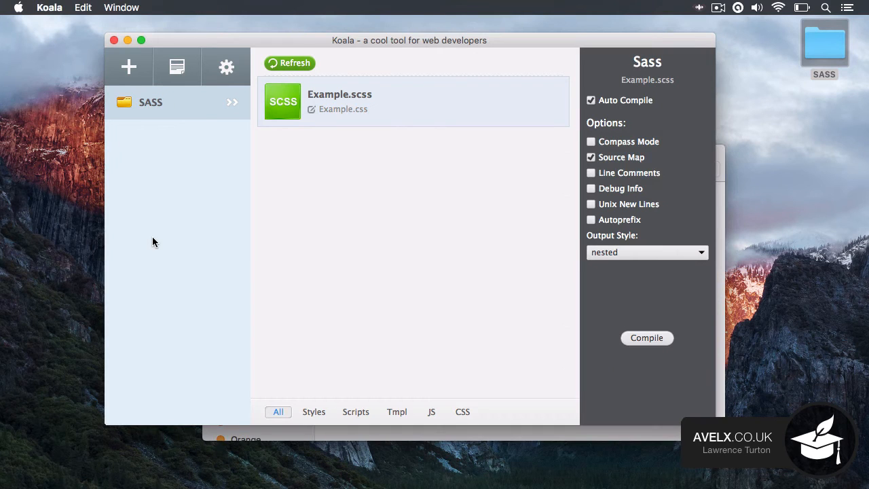
{"action": "left_click", "coordinate": [291, 63]}
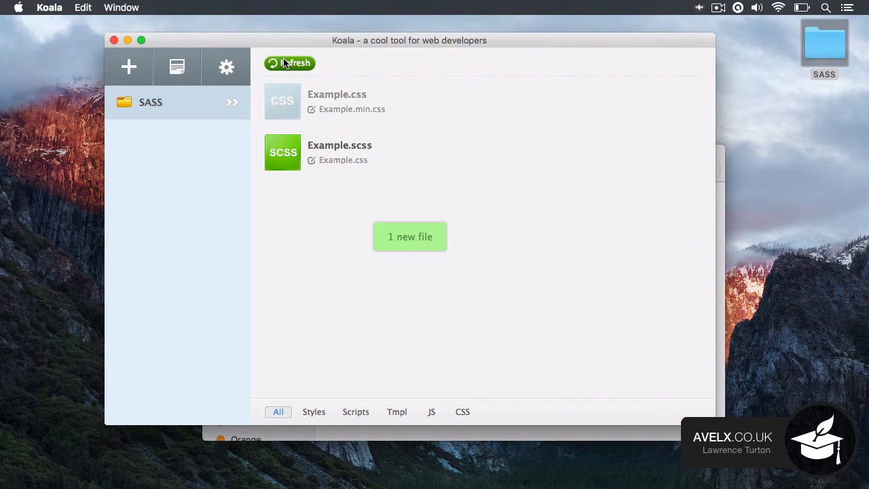
{"action": "left_click", "coordinate": [291, 62]}
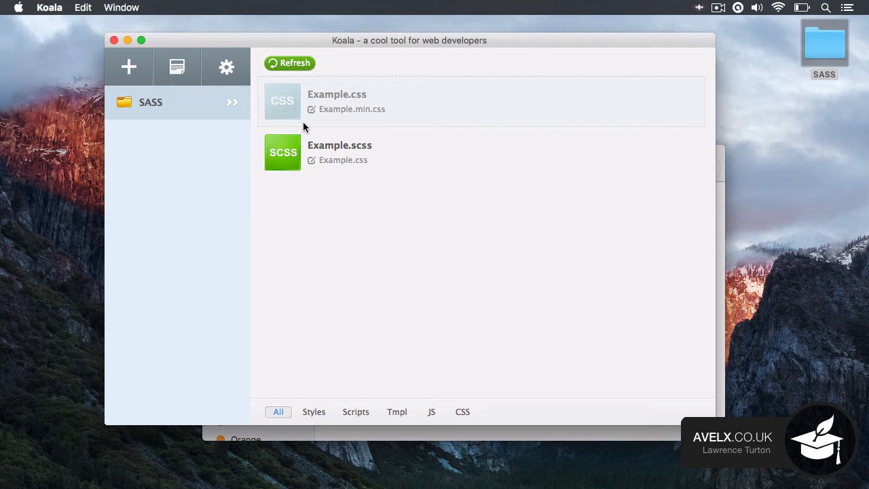
{"action": "mouse_move", "coordinate": [351, 158]}
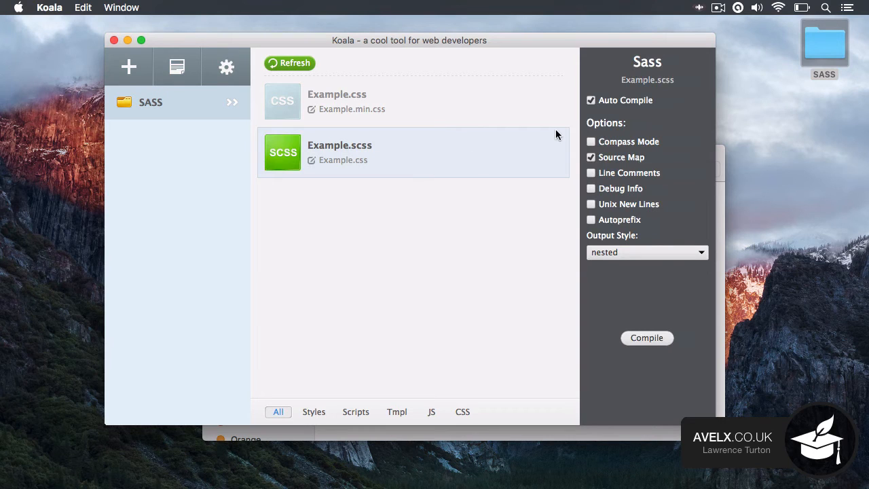
{"action": "mouse_move", "coordinate": [611, 110]}
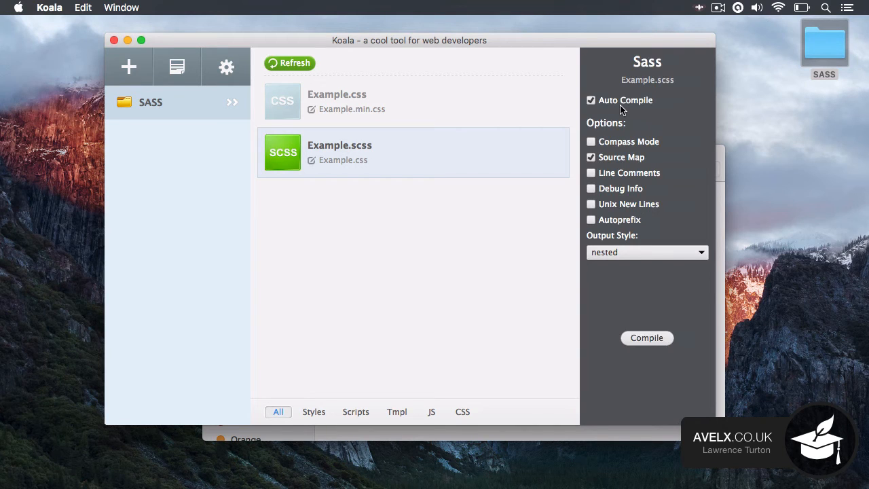
{"action": "mouse_move", "coordinate": [516, 156]}
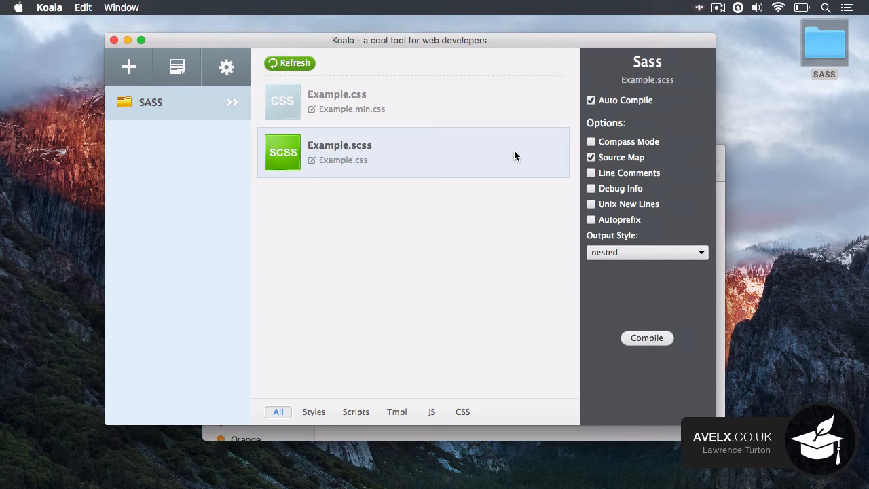
{"action": "mouse_move", "coordinate": [626, 124]}
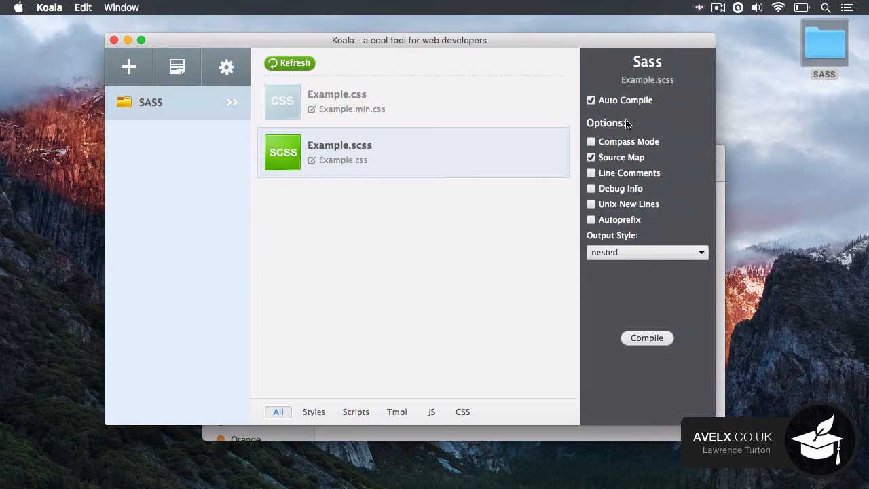
{"action": "mouse_move", "coordinate": [663, 147]}
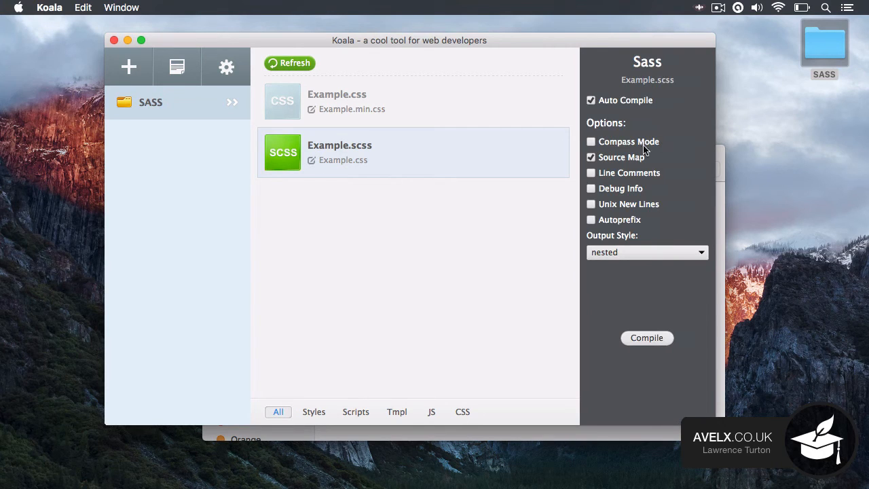
{"action": "mouse_move", "coordinate": [623, 163]}
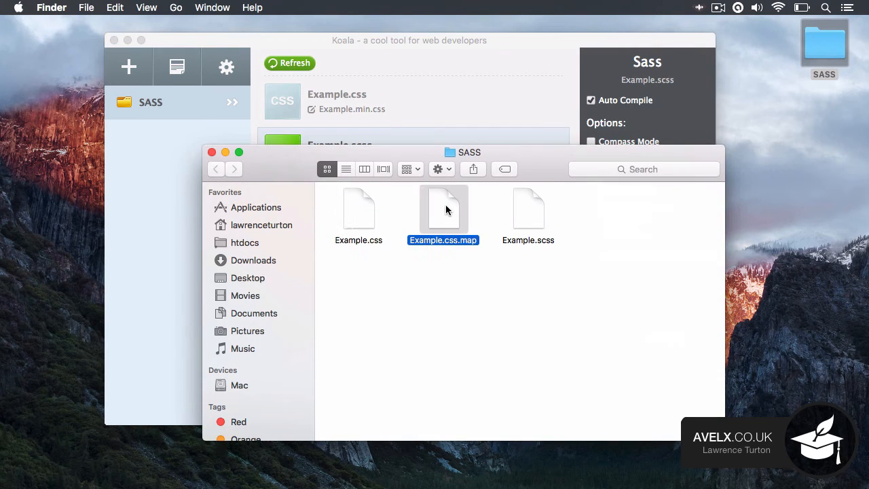
{"action": "mouse_move", "coordinate": [523, 223]}
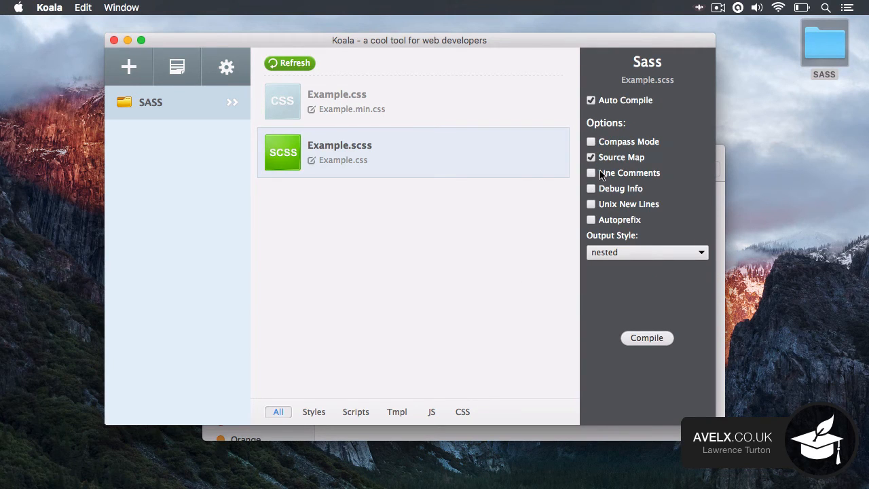
{"action": "mouse_move", "coordinate": [645, 178]}
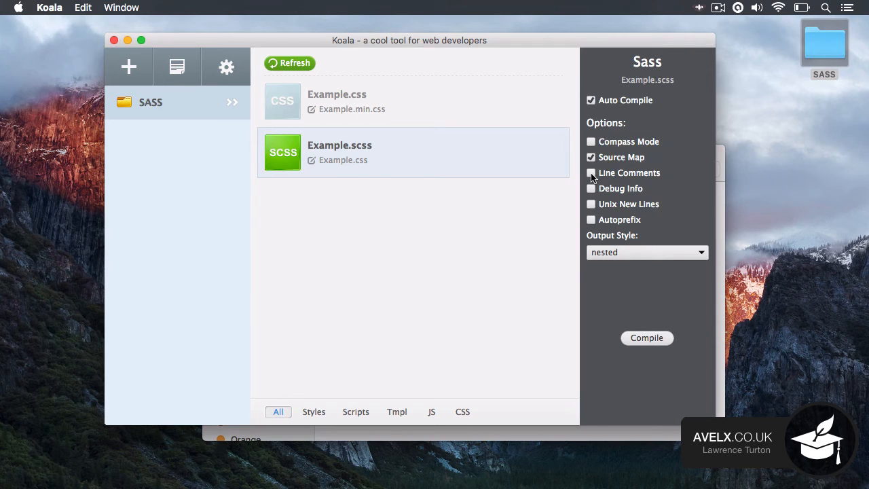
{"action": "left_click", "coordinate": [590, 173]}
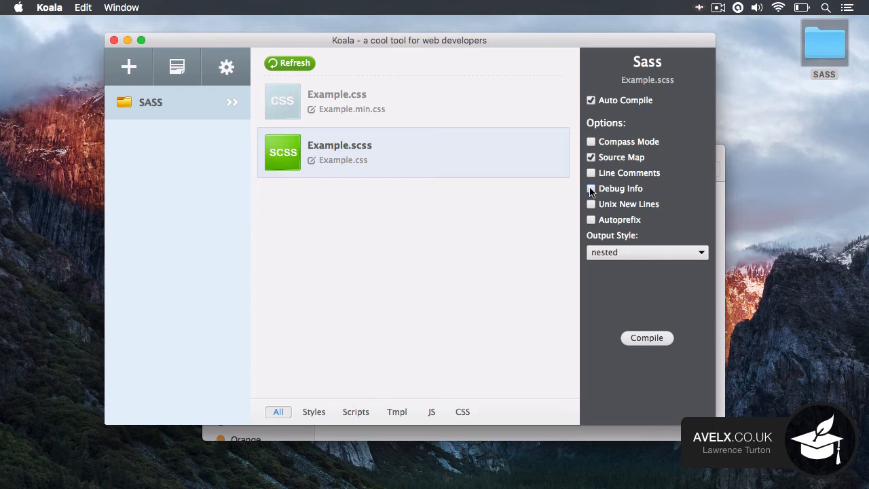
{"action": "left_click", "coordinate": [590, 187]}
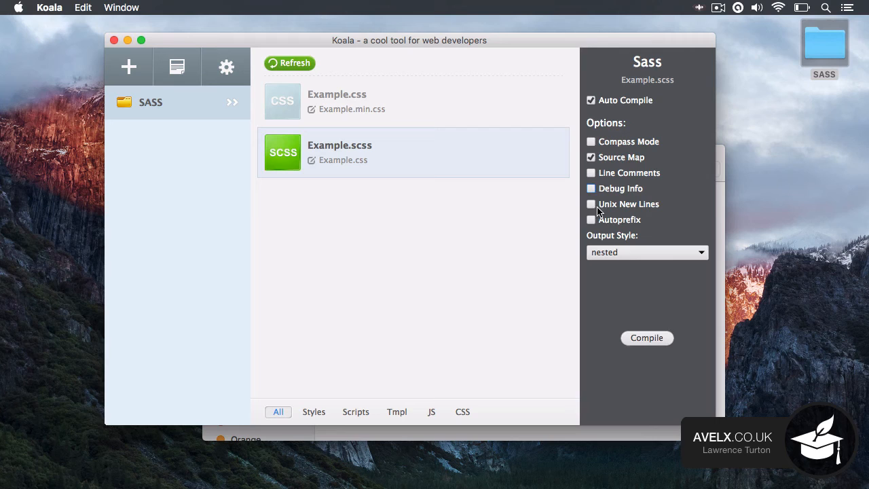
{"action": "left_click", "coordinate": [590, 204]}
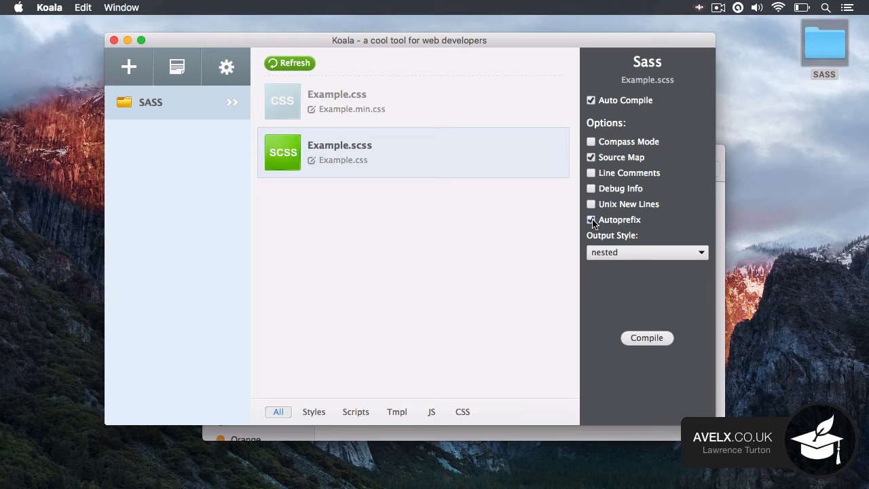
Set the output style for Example.scss to expanded instead of nested.
{"action": "left_click", "coordinate": [647, 251]}
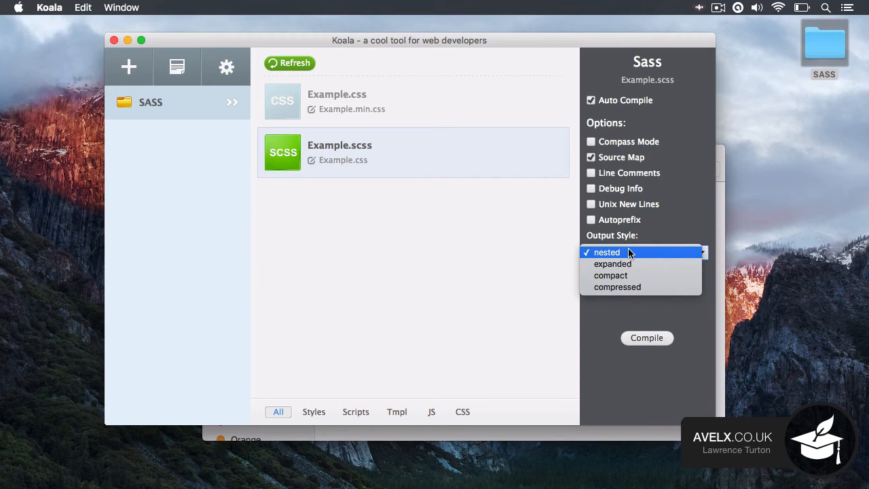
{"action": "mouse_move", "coordinate": [645, 263]}
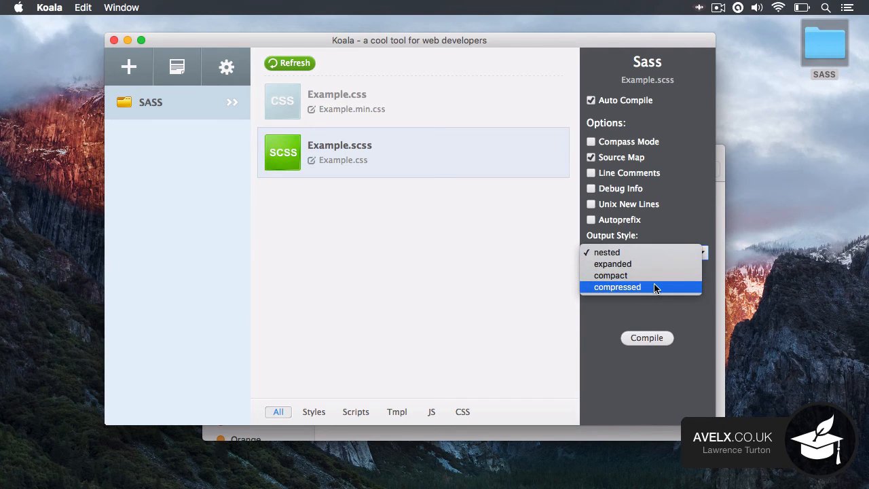
{"action": "mouse_move", "coordinate": [628, 298]}
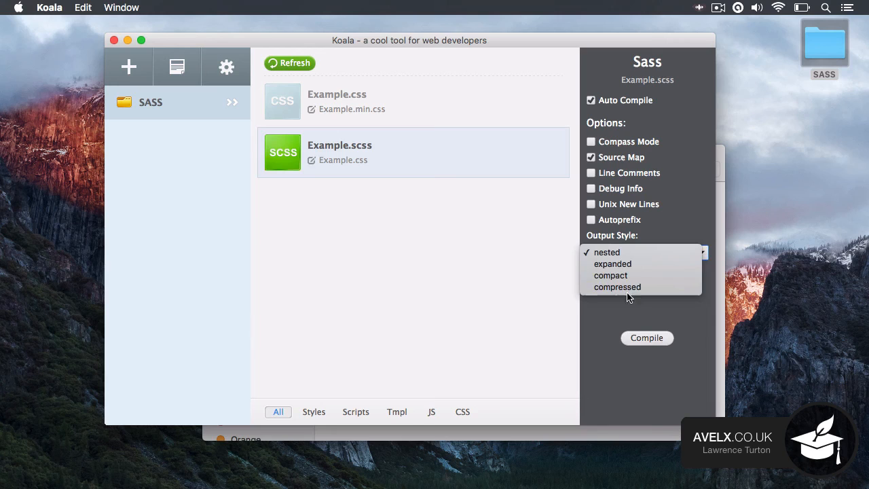
{"action": "mouse_move", "coordinate": [659, 263]}
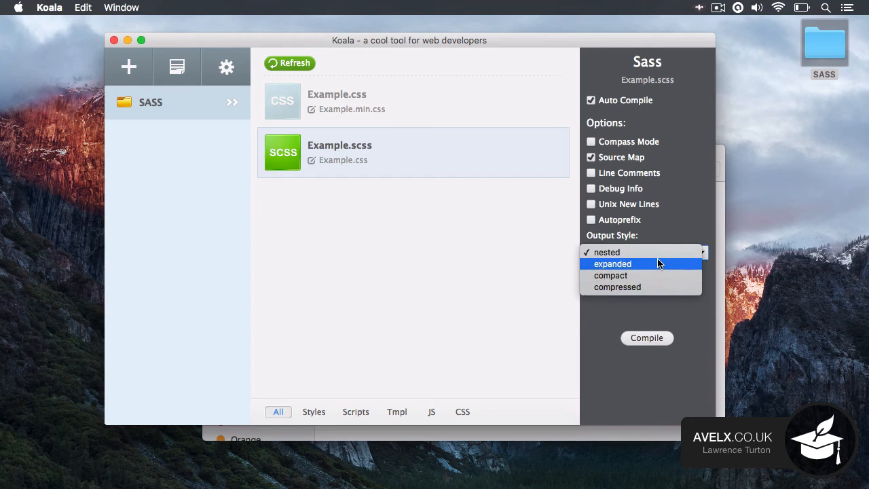
{"action": "left_click", "coordinate": [611, 263]}
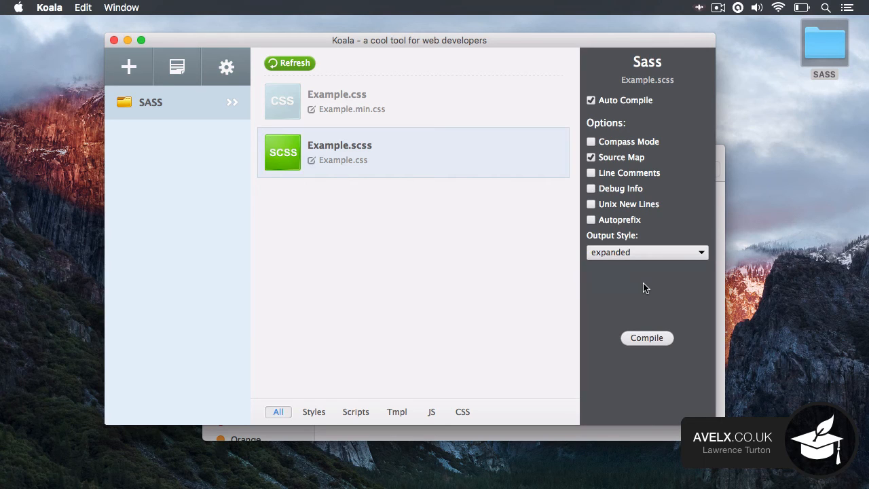
{"action": "mouse_move", "coordinate": [626, 102]}
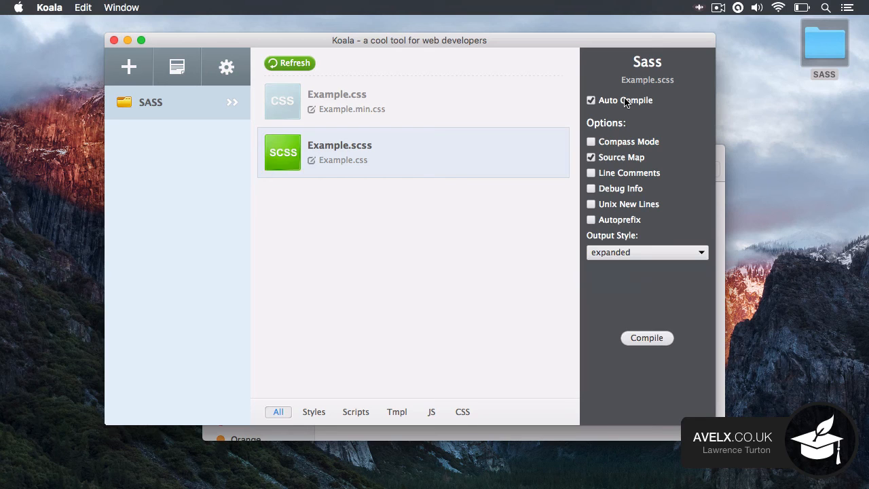
{"action": "left_click", "coordinate": [590, 101]}
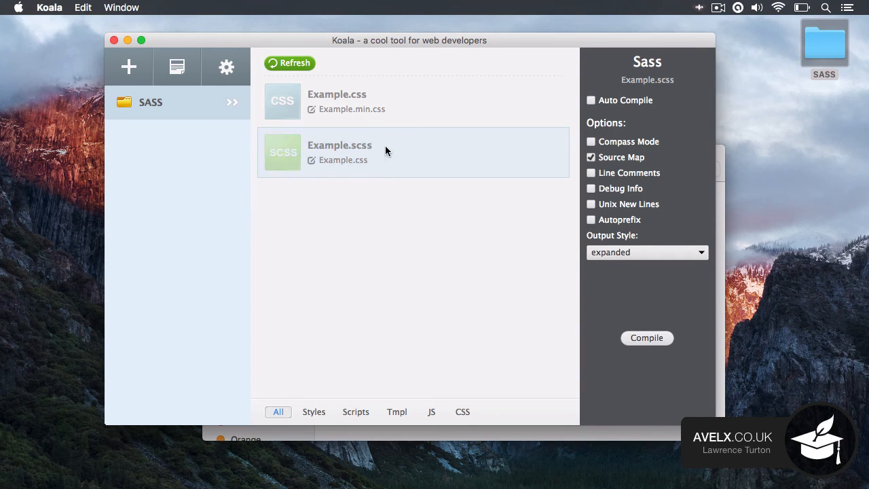
{"action": "left_click", "coordinate": [646, 337]}
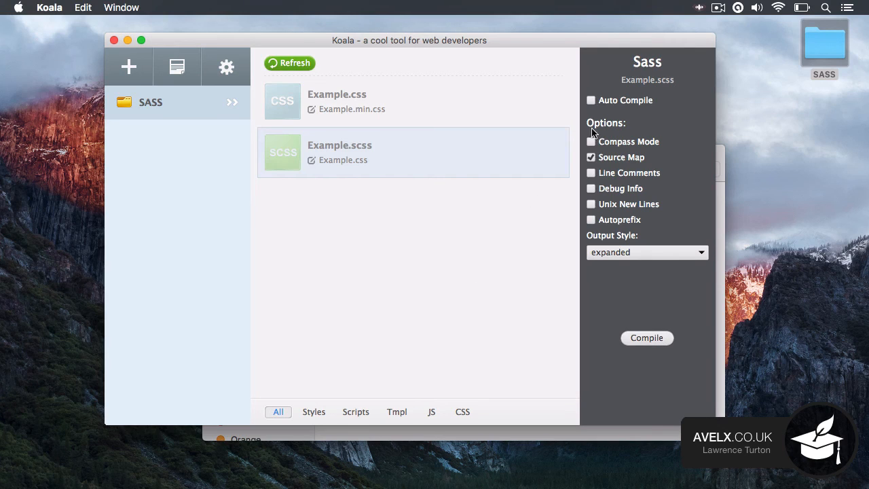
{"action": "left_click", "coordinate": [590, 100]}
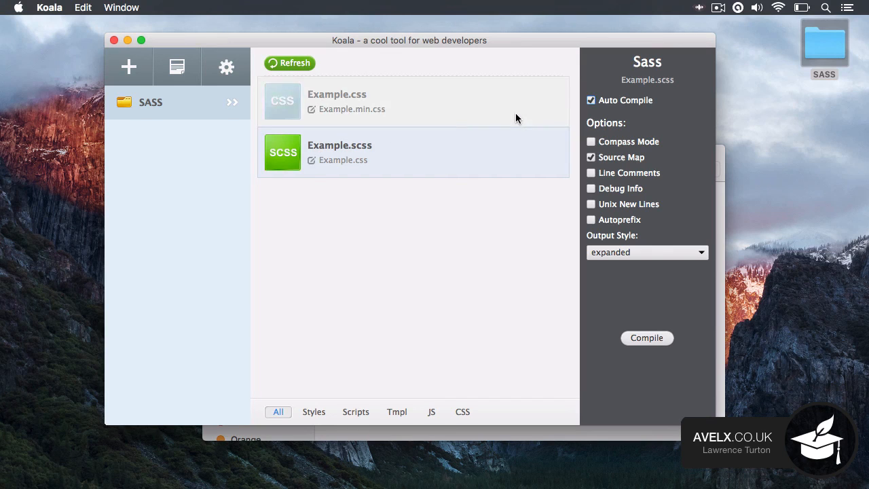
Show Example.css compile settings and keep yuicompress as its output style.
{"action": "left_click", "coordinate": [407, 100]}
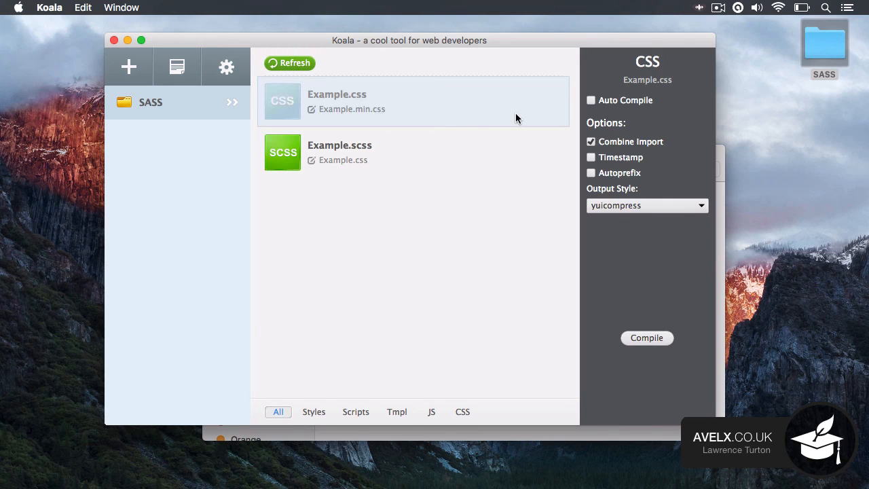
{"action": "mouse_move", "coordinate": [631, 225]}
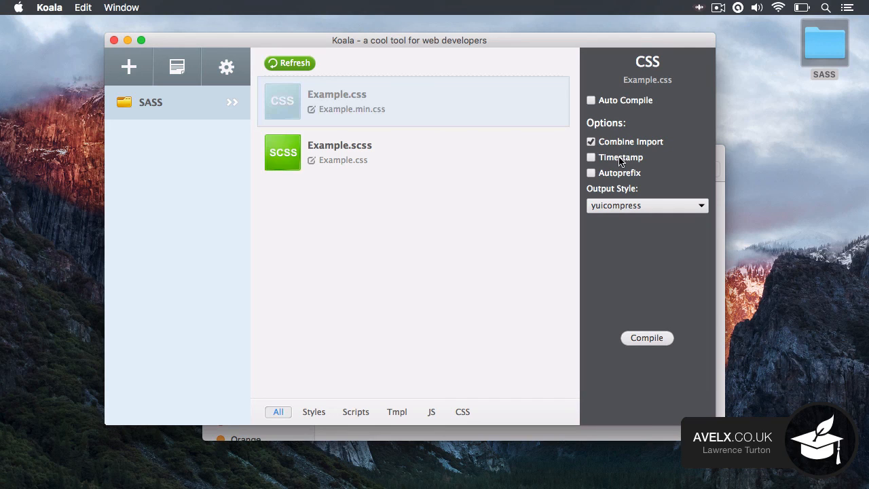
{"action": "mouse_move", "coordinate": [615, 175]}
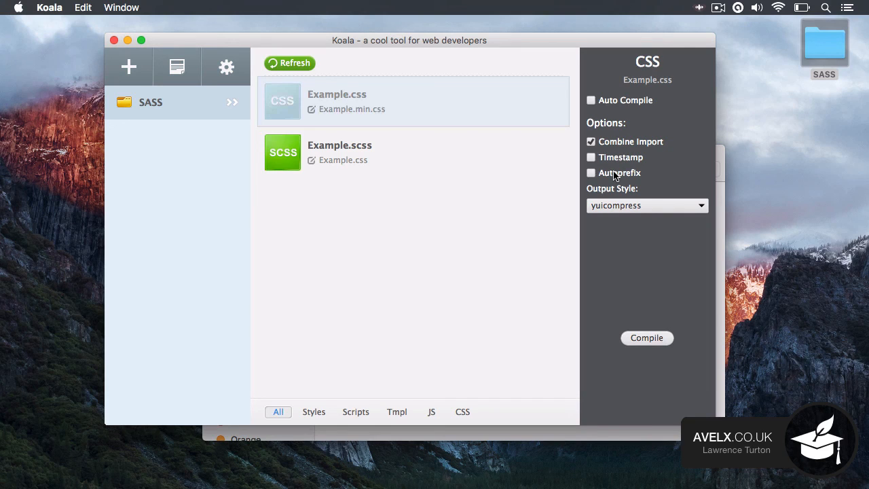
{"action": "left_click", "coordinate": [644, 205]}
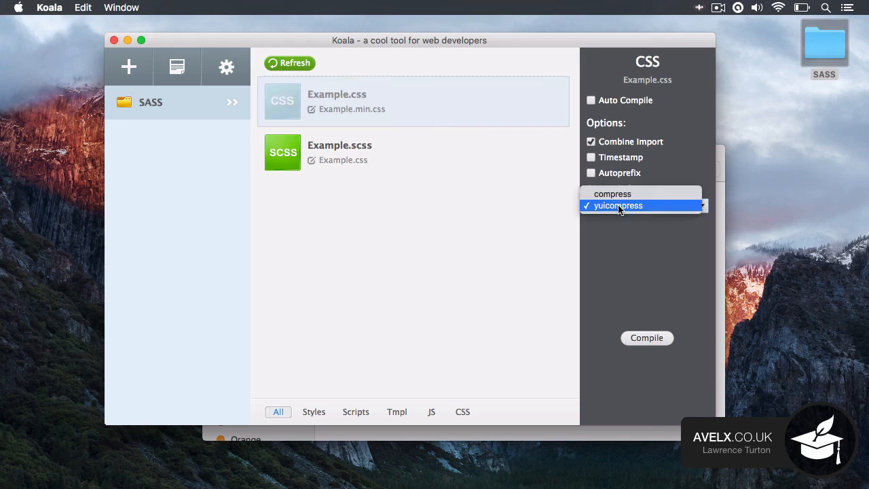
{"action": "left_click", "coordinate": [618, 207]}
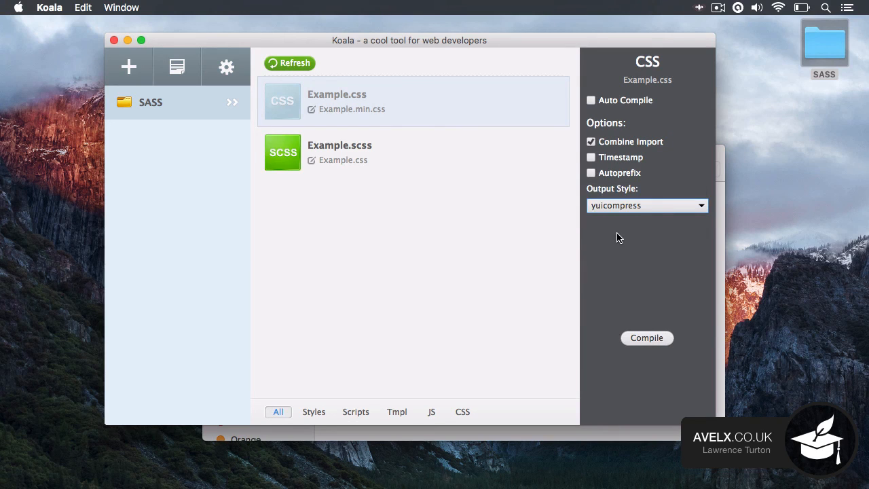